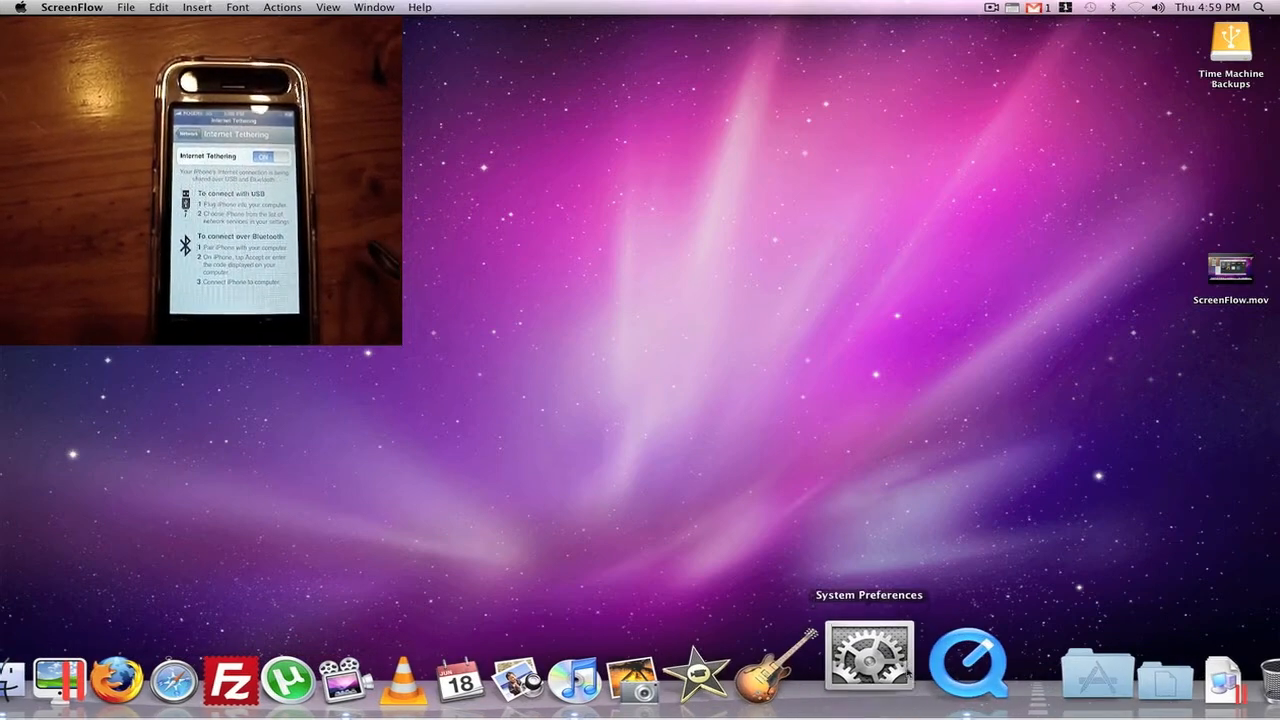
Step: View the iPhone USB service's connected status and IP address in the Network pane
{"action": "left_click", "coordinate": [868, 656]}
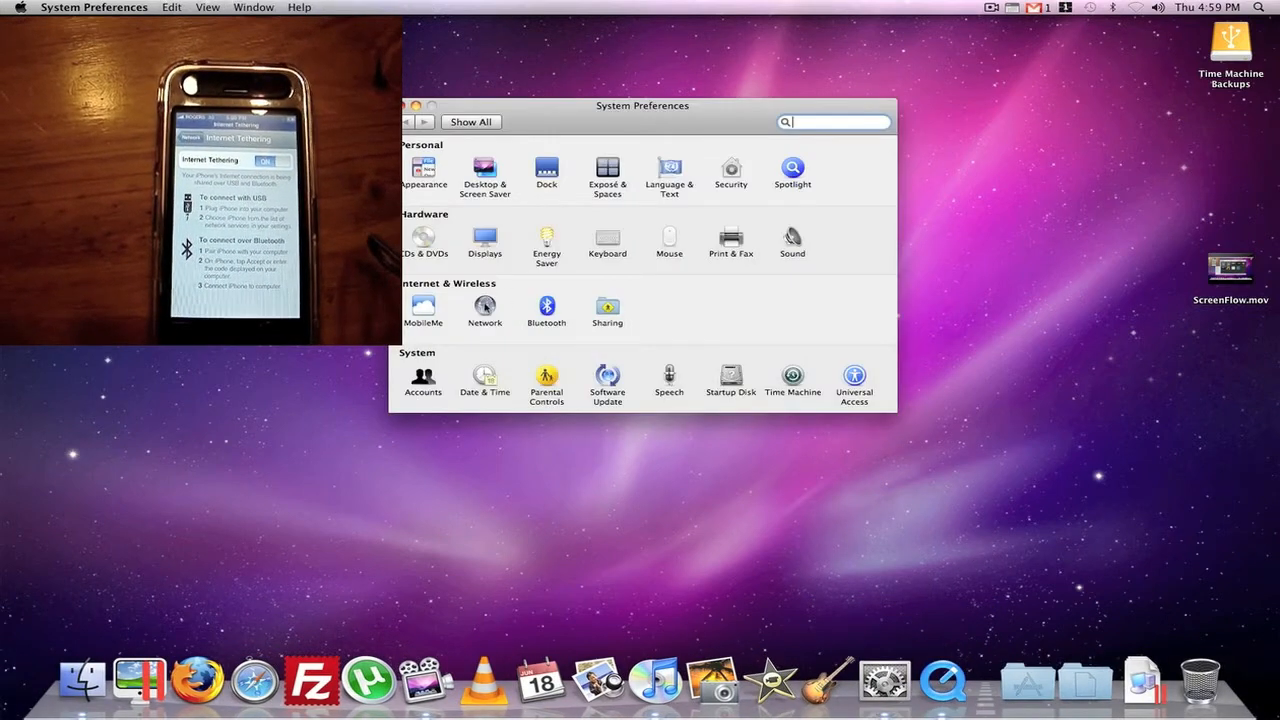
{"action": "left_click", "coordinate": [484, 310]}
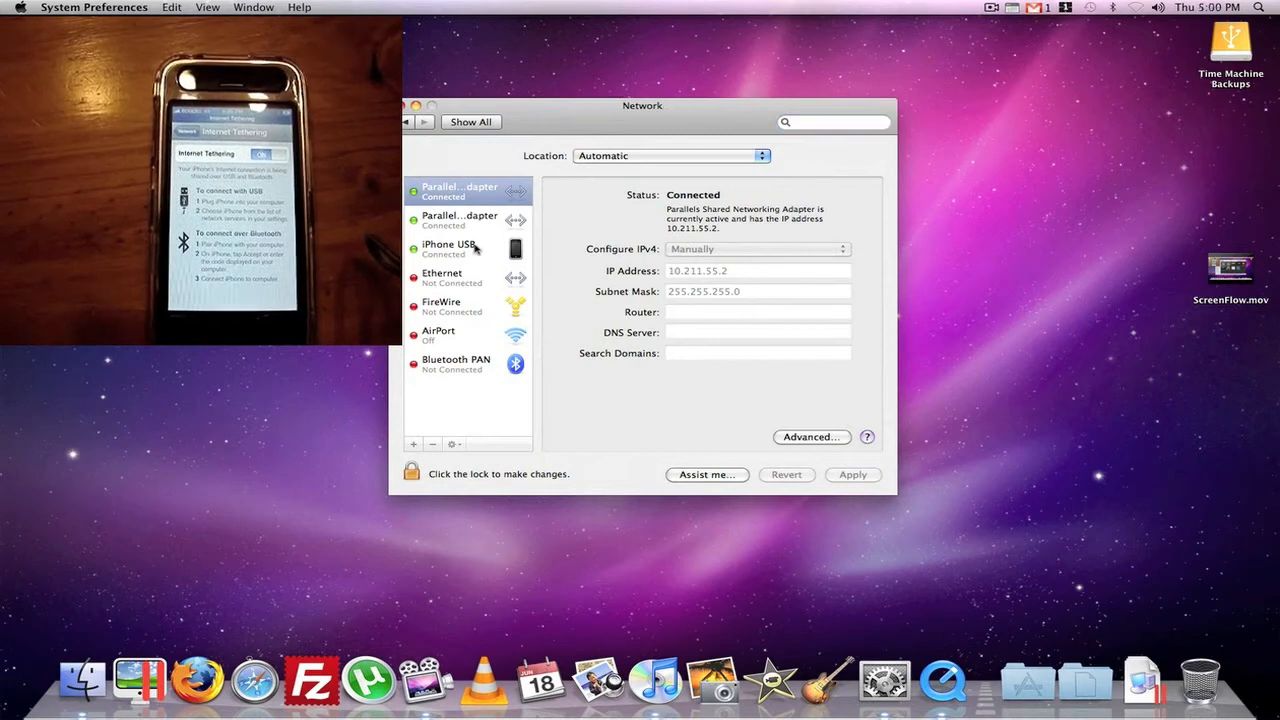
{"action": "left_click", "coordinate": [448, 248]}
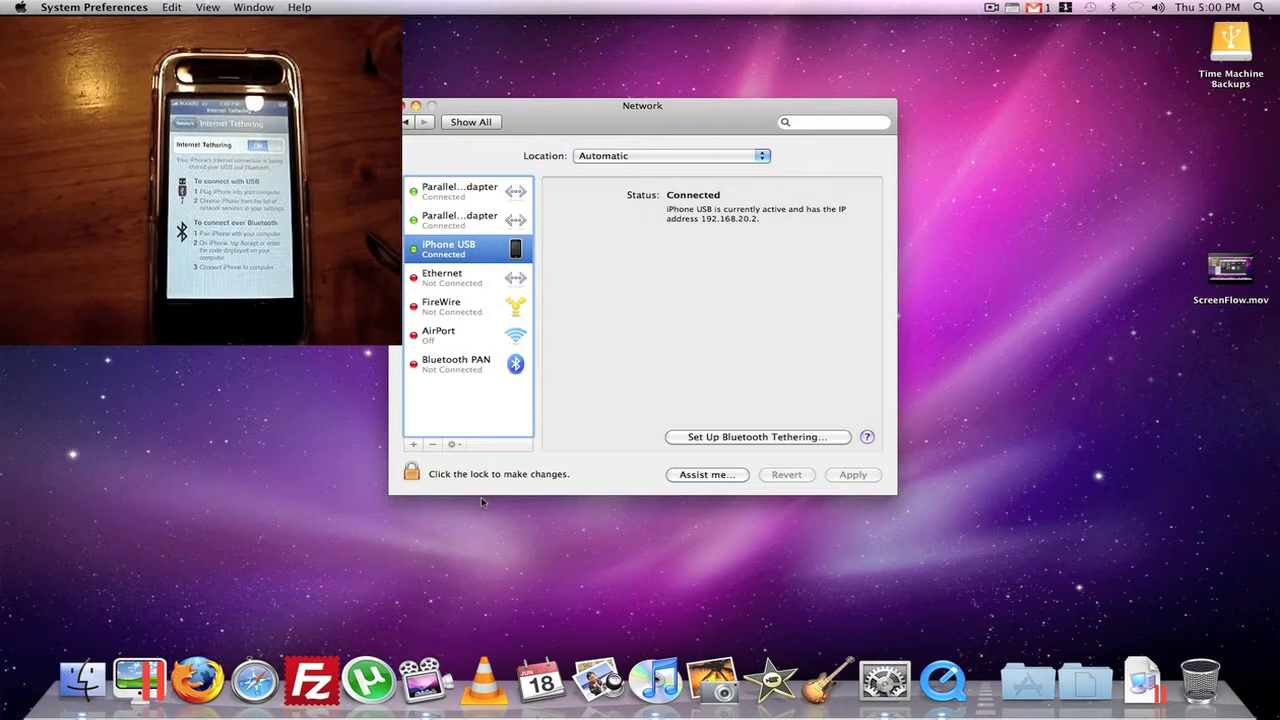
{"action": "mouse_move", "coordinate": [384, 664]}
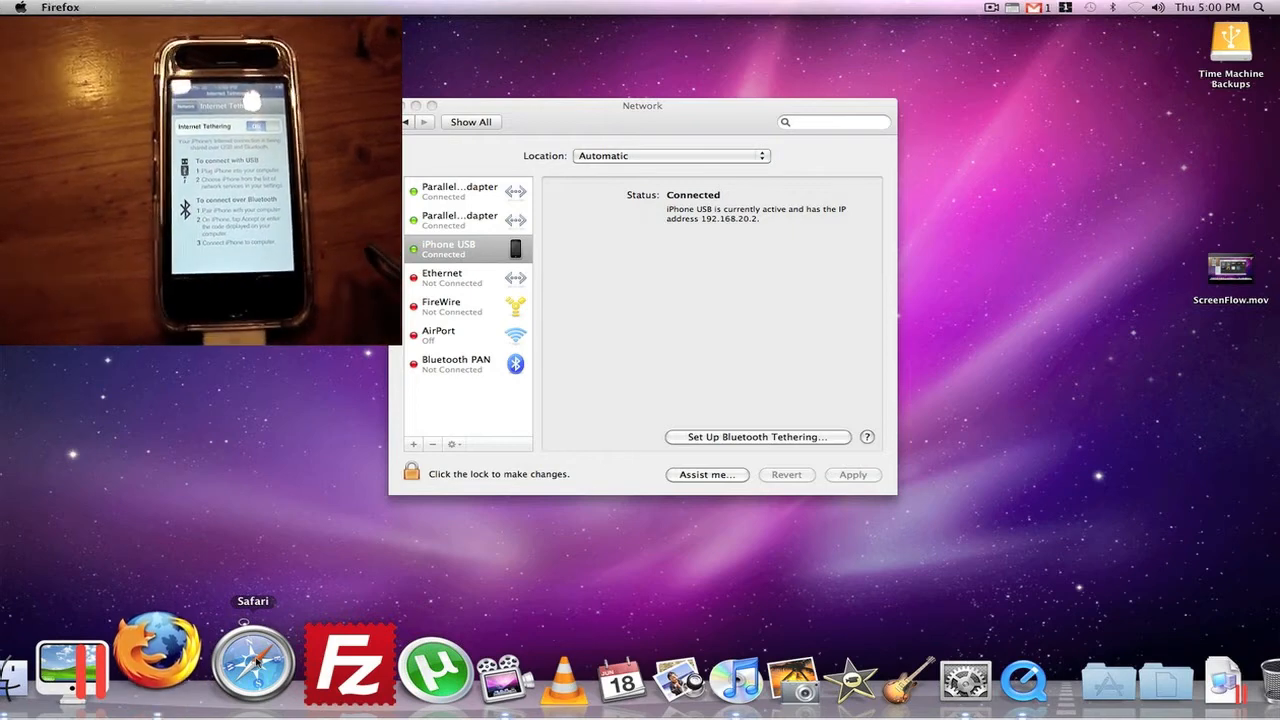
Step: Launch Firefox and load the signed-in youtube.com home page
{"action": "left_click", "coordinate": [156, 660]}
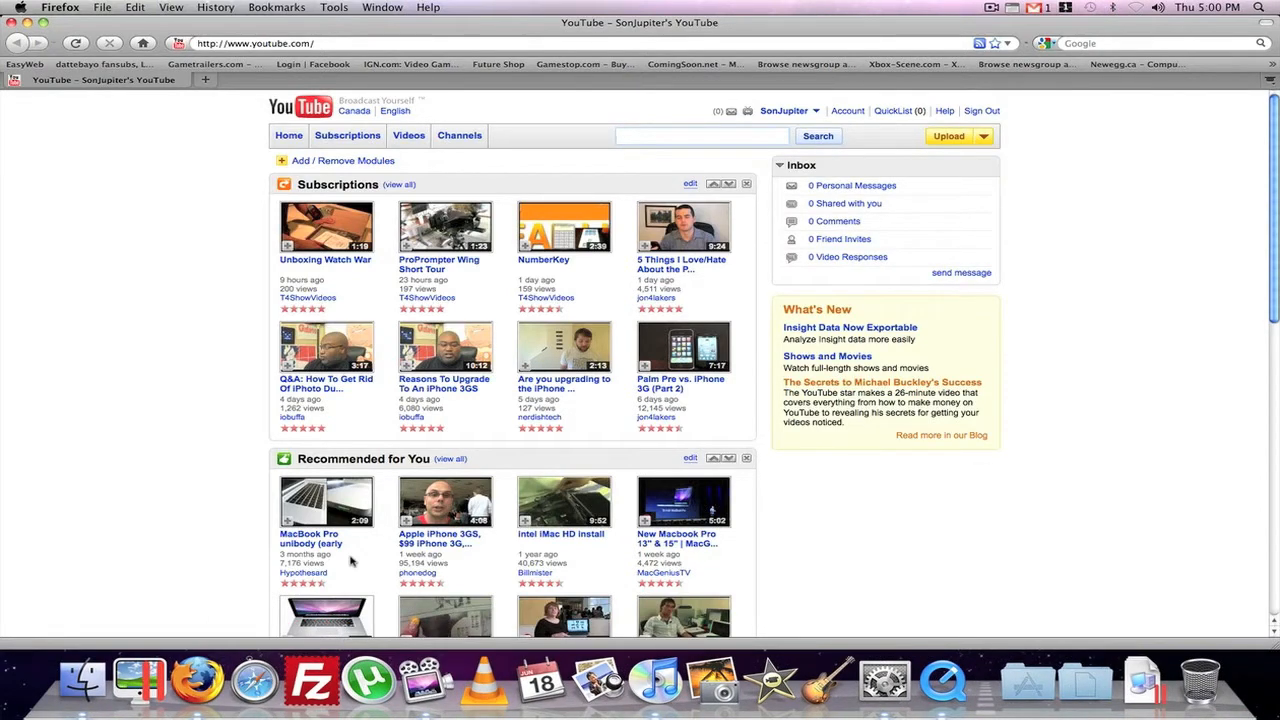
{"action": "left_click", "coordinate": [700, 136]}
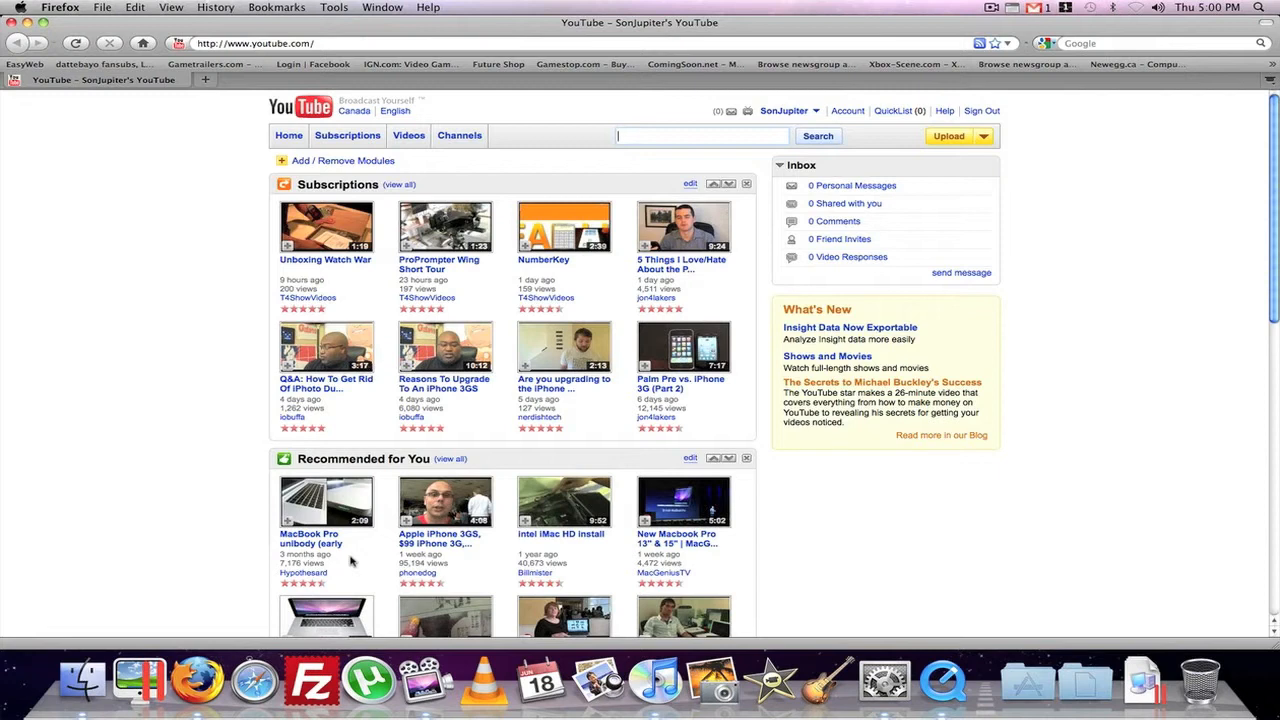
{"action": "mouse_move", "coordinate": [540, 202]}
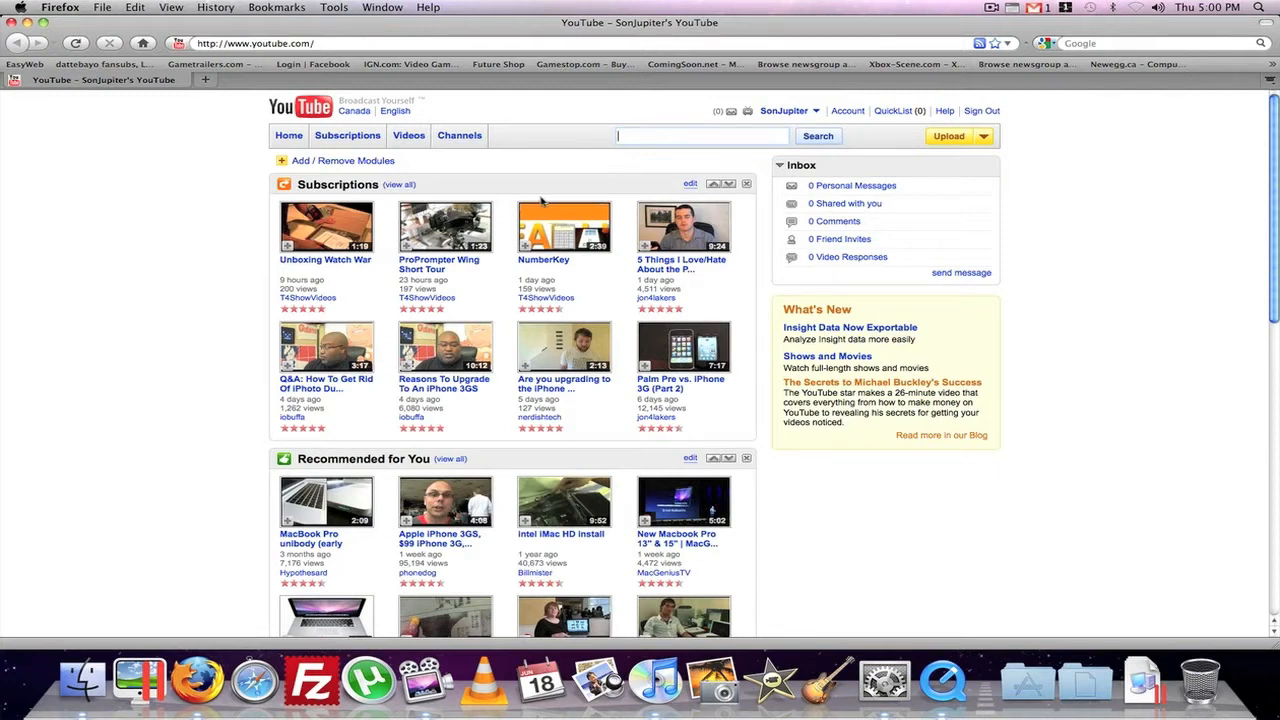
{"action": "mouse_move", "coordinate": [560, 82]}
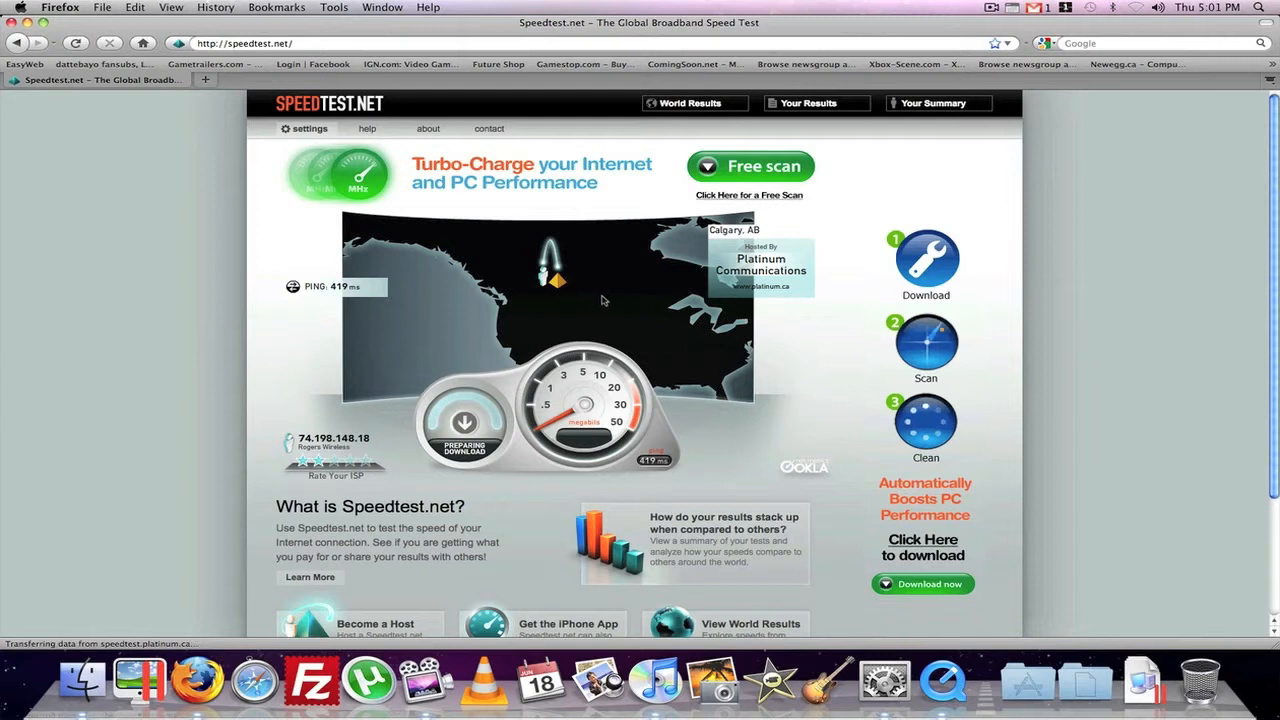
{"action": "mouse_move", "coordinate": [612, 300]}
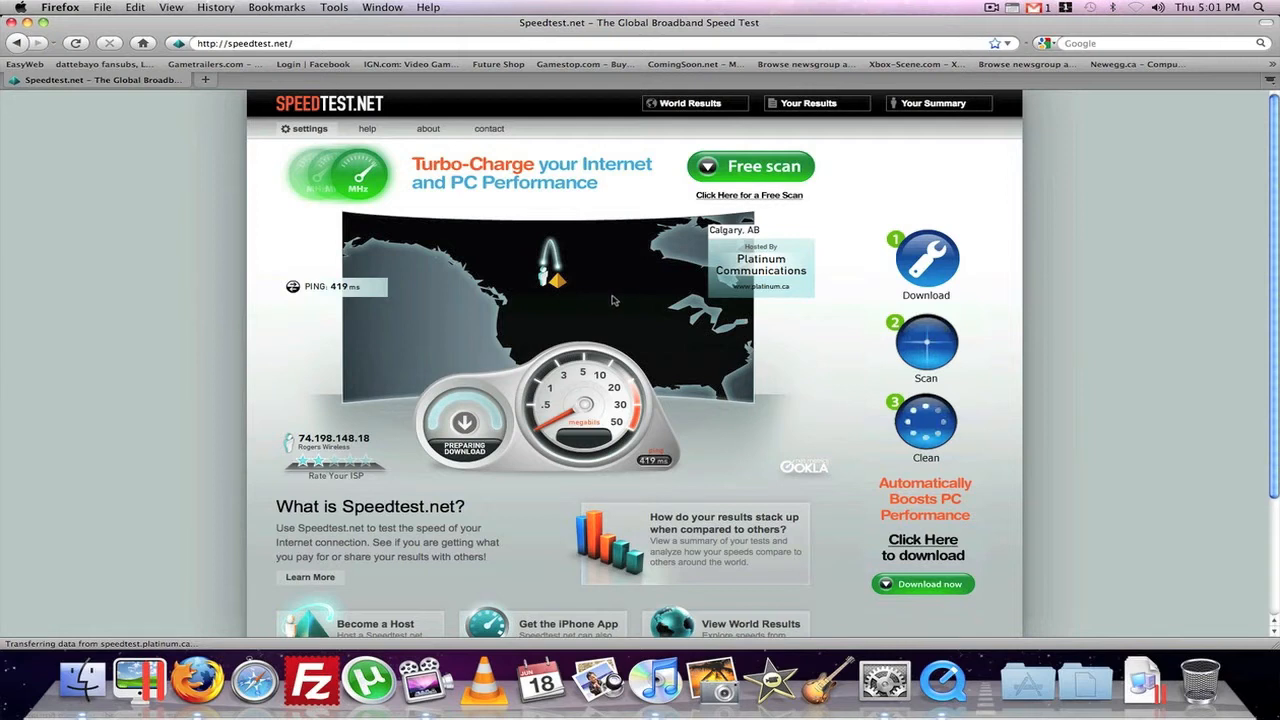
{"action": "mouse_move", "coordinate": [740, 412]}
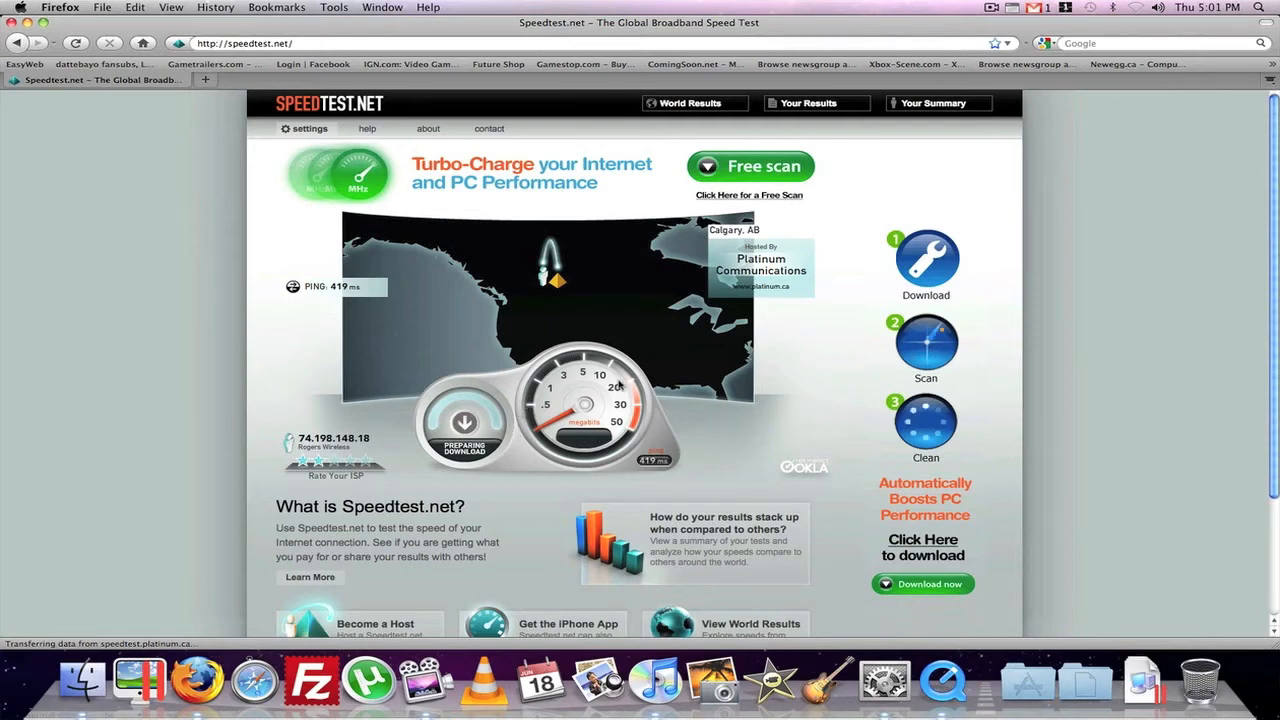
{"action": "mouse_move", "coordinate": [294, 70]}
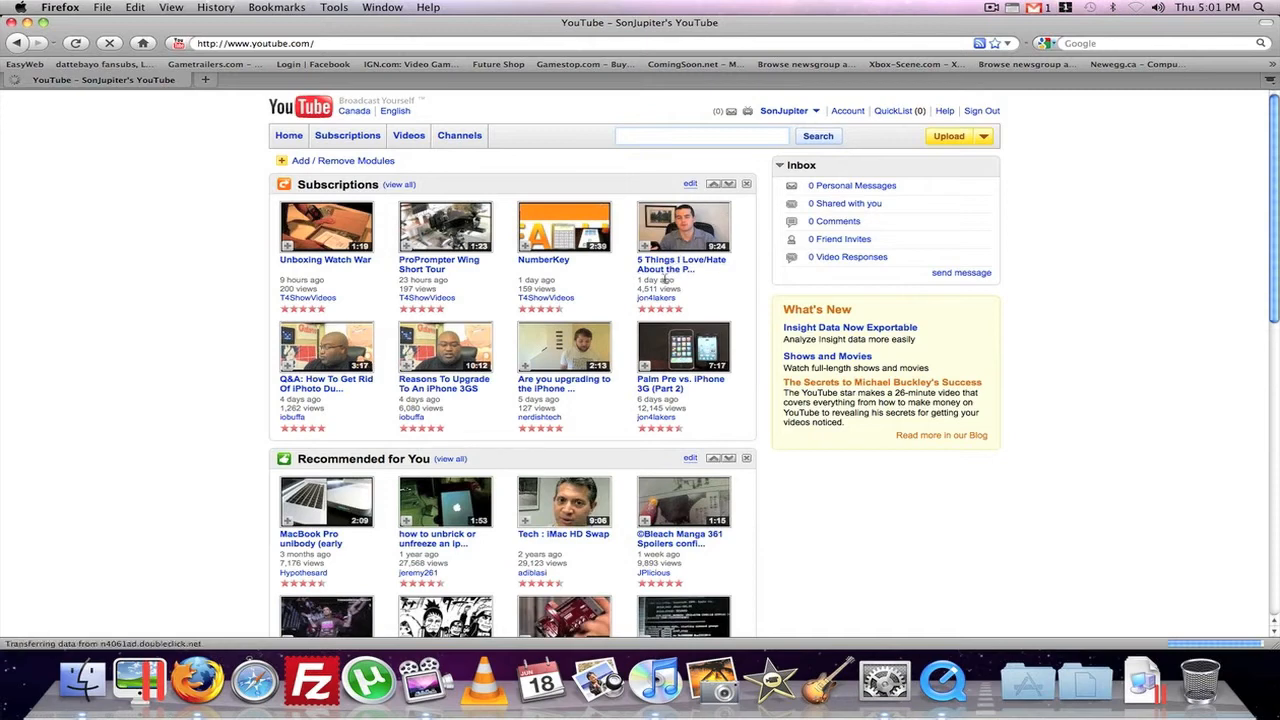
Step: Open the '5 Things I Love/Hate About the Palm Pre' watch page from Subscriptions
{"action": "left_click", "coordinate": [700, 136]}
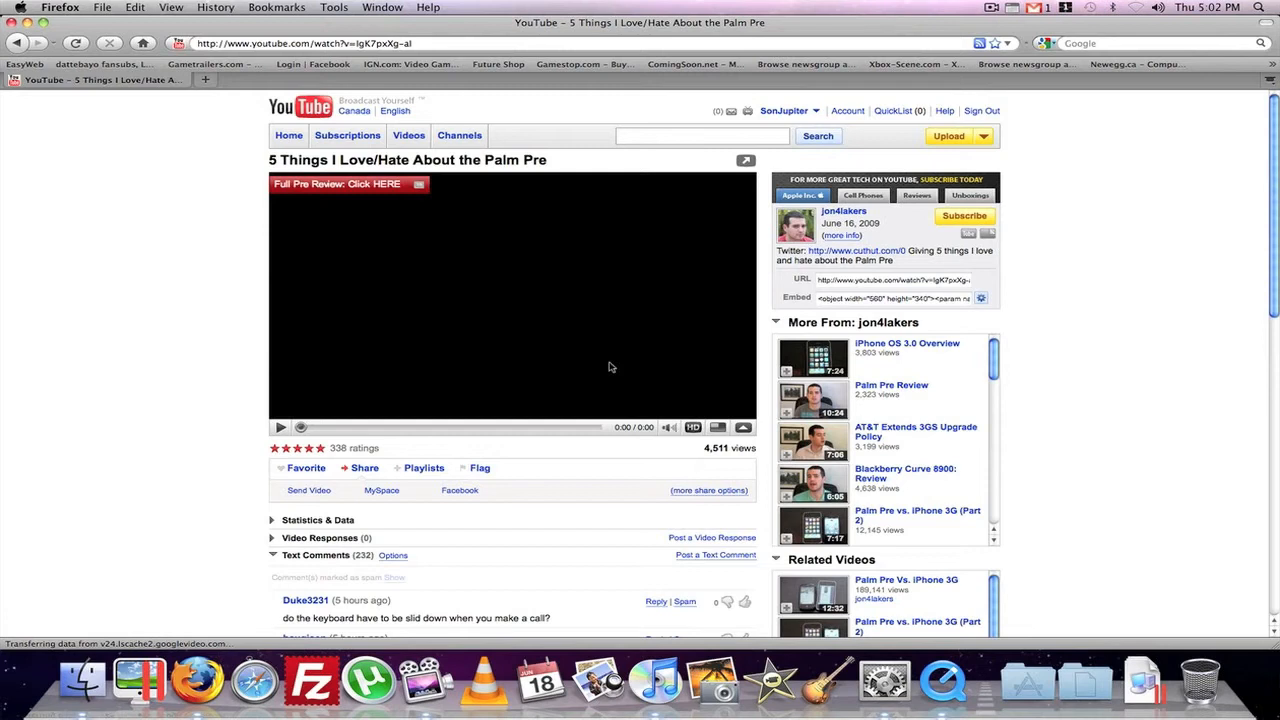
Step: Start the Palm Pre video and restart it from the beginning of the progress bar
{"action": "left_click", "coordinate": [280, 428]}
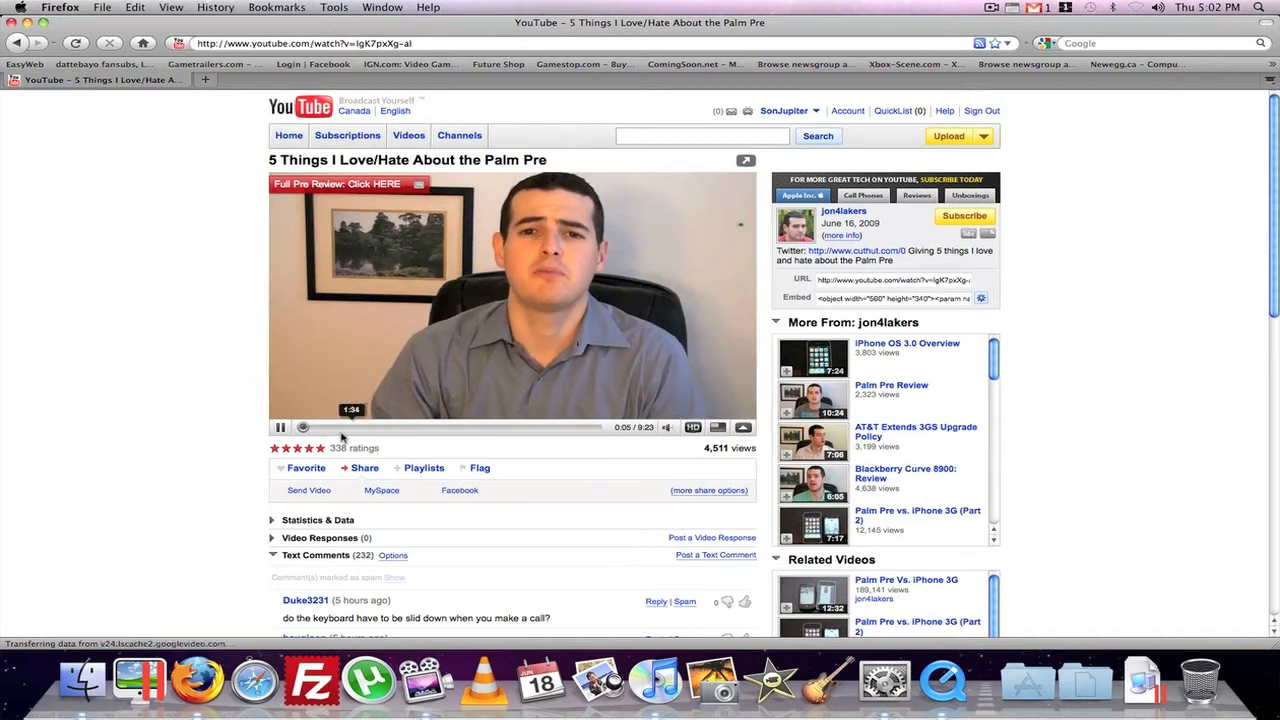
{"action": "left_click", "coordinate": [280, 428]}
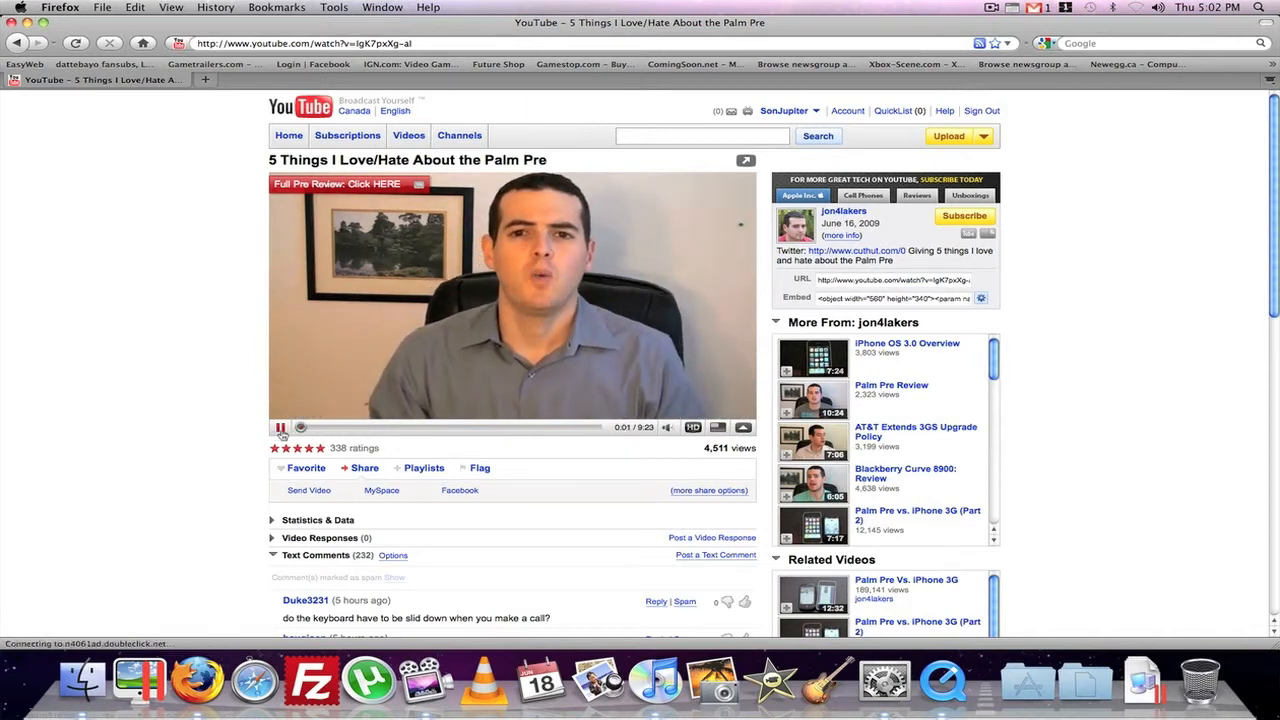